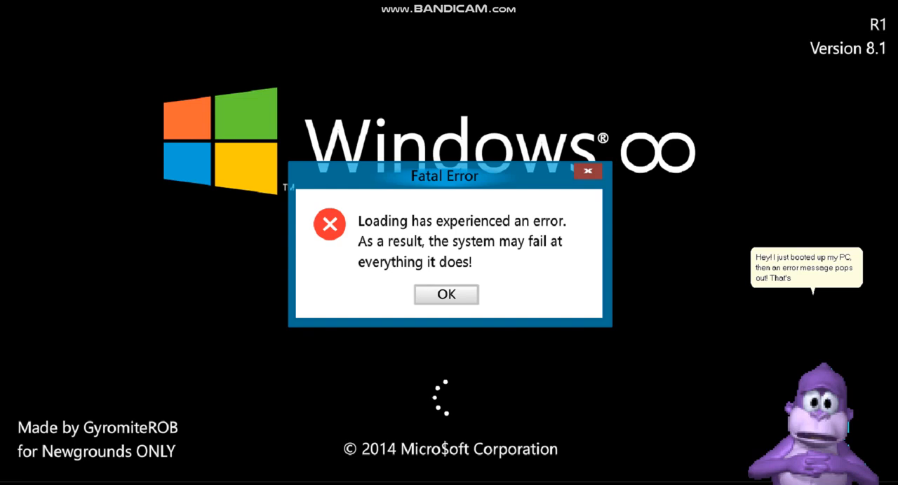
# - Dismiss the Fatal Error, refuse the Warning, then agree to keep booting Windows Infinity
pyautogui.click(446, 293)
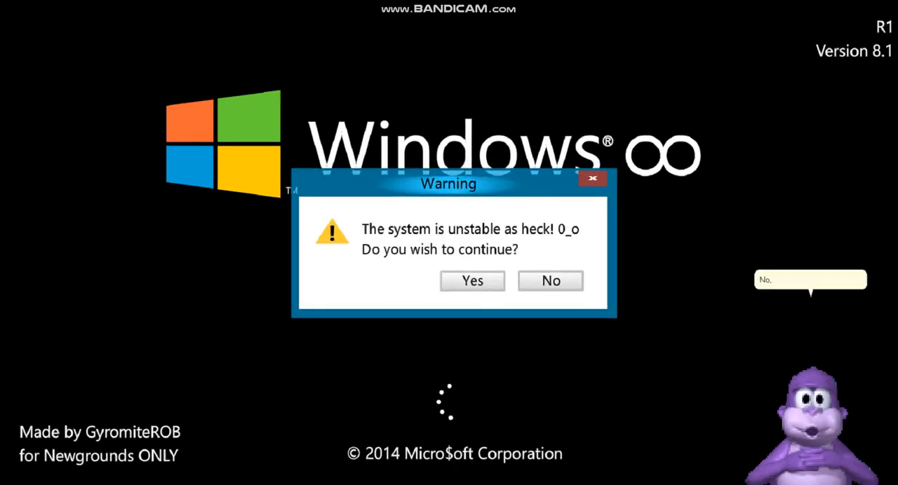
pyautogui.click(549, 280)
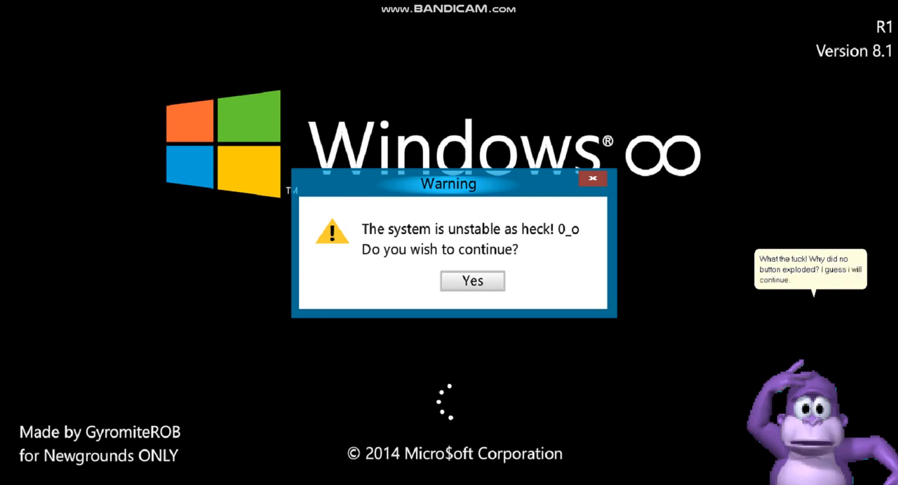
pyautogui.click(472, 281)
pyautogui.write('BonziBUDDY')
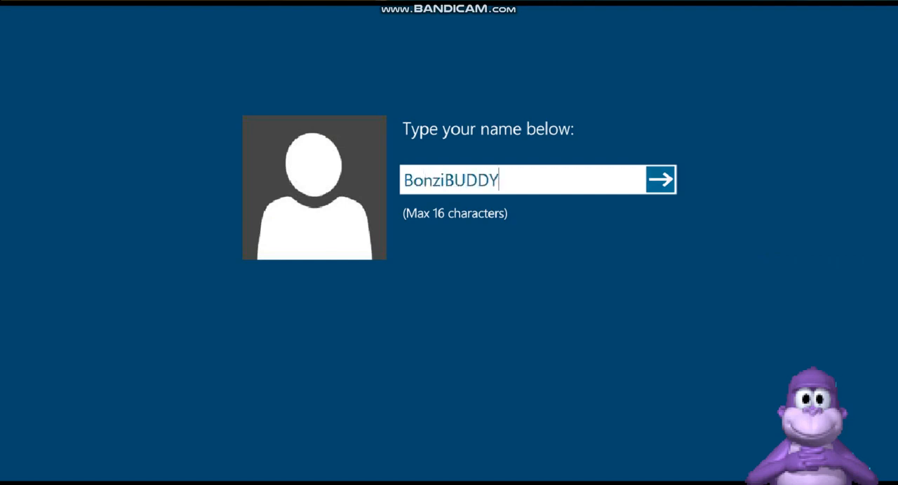
# - Submit the long name, dismiss the name_register.exe crash, then register the name Bonzi
pyautogui.click(660, 179)
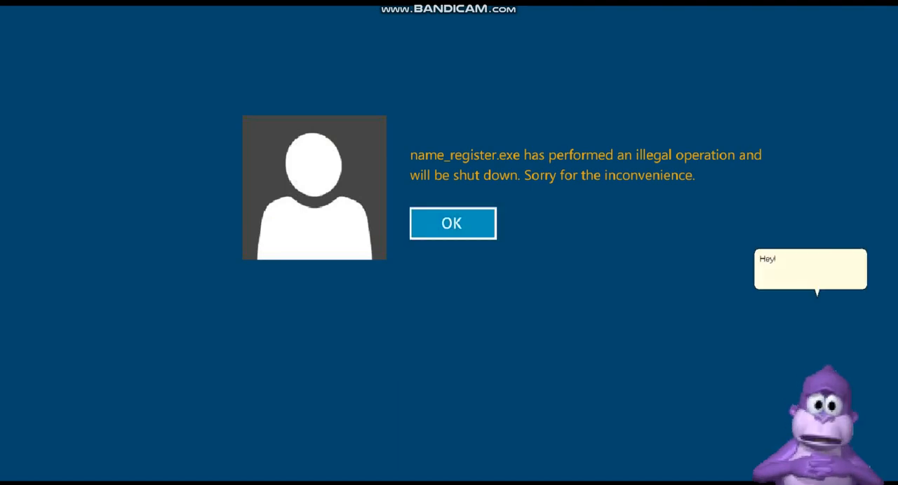
pyautogui.click(452, 223)
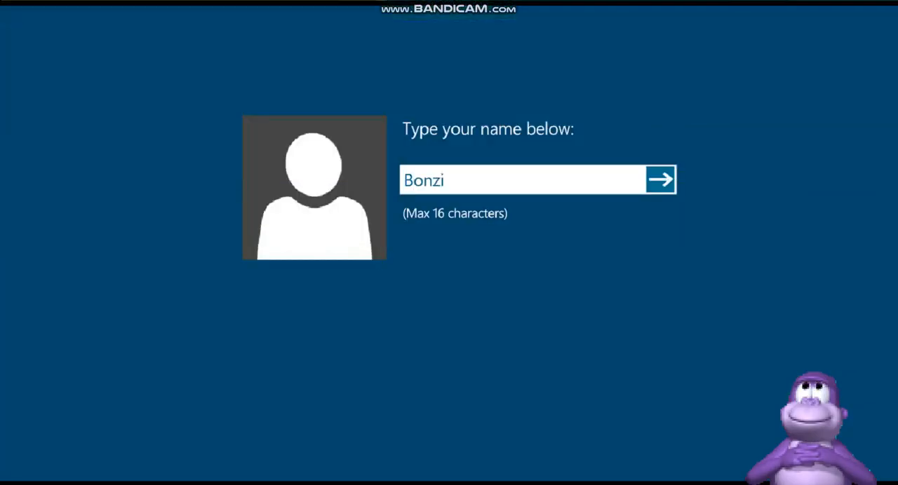
pyautogui.click(659, 180)
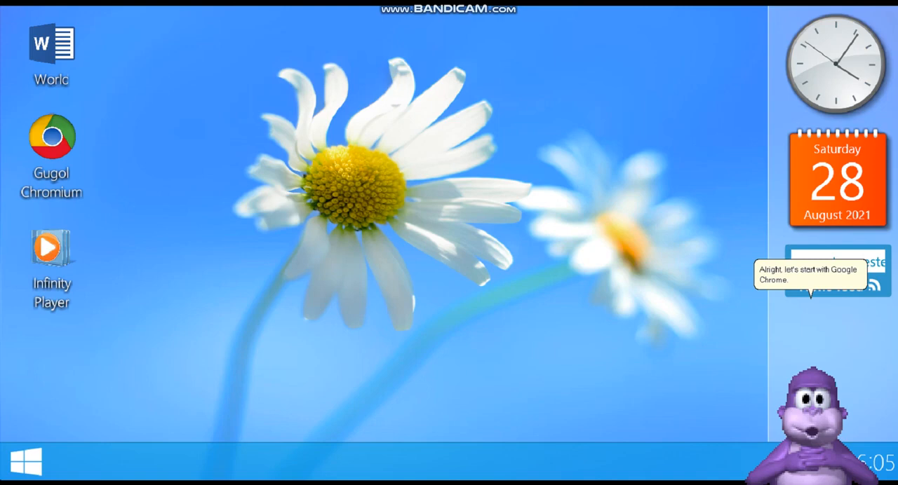
# - Launch Gugol Chromium, search 'YouTube', and follow the Mikebot link in the results
pyautogui.doubleClick(51, 134)
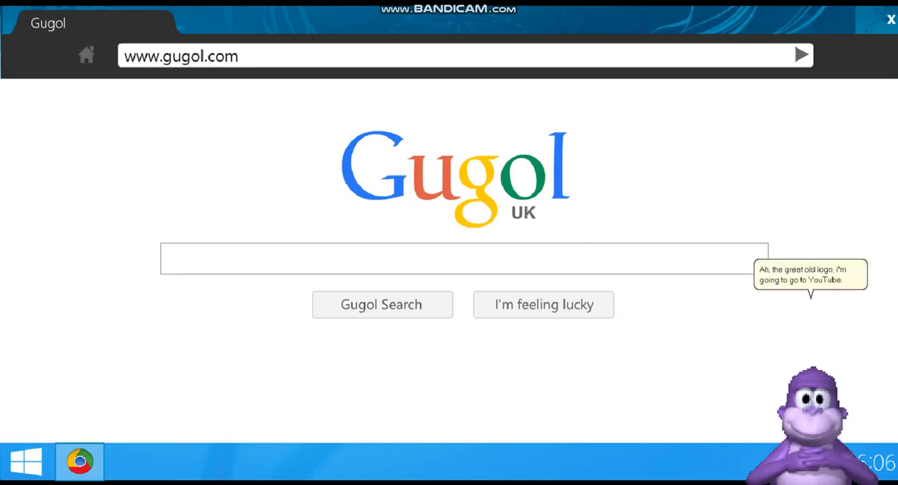
pyautogui.write('YouTub')
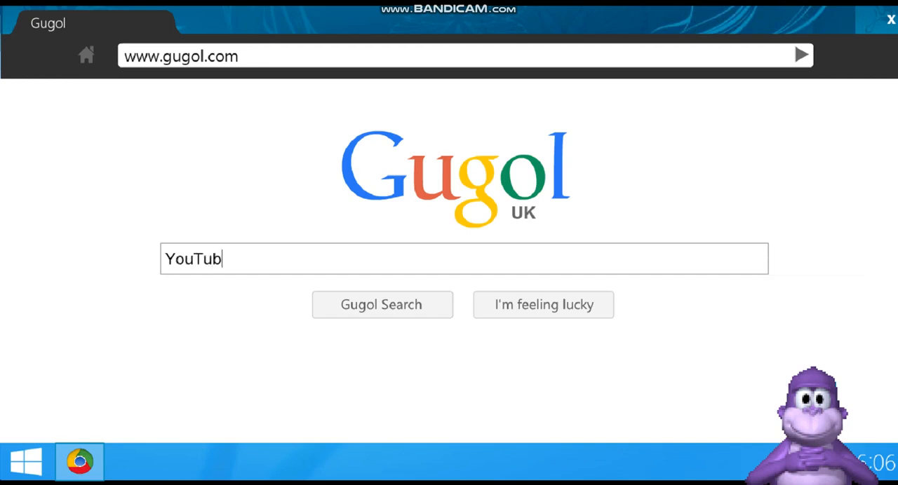
pyautogui.click(382, 305)
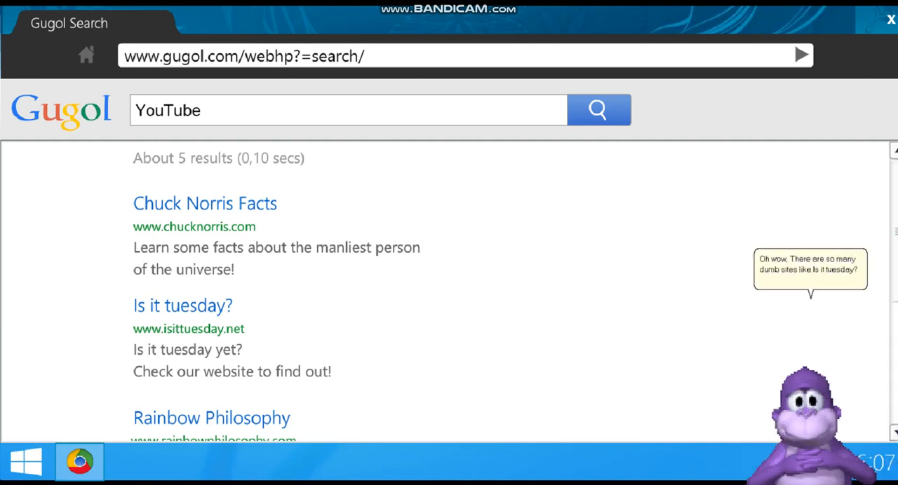
pyautogui.scroll(-3)
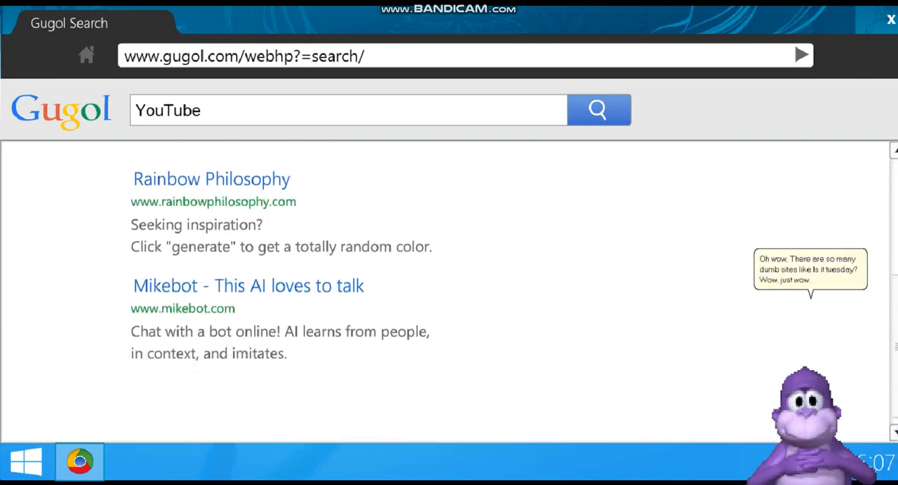
pyautogui.click(248, 286)
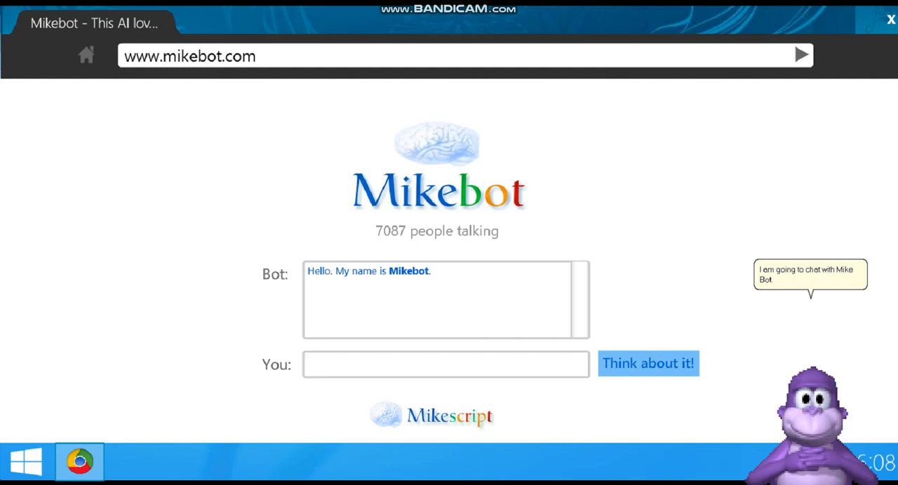
# - Send Mikebot 'Hello, I'm BonziBUDDY', visit Chuck Norris Facts, then close the browser
pyautogui.write('Hello,')
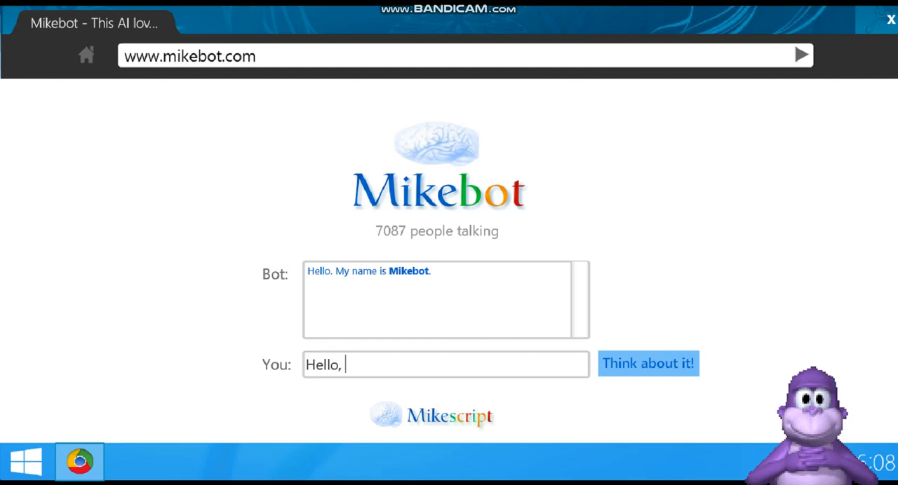
pyautogui.write("I'm")
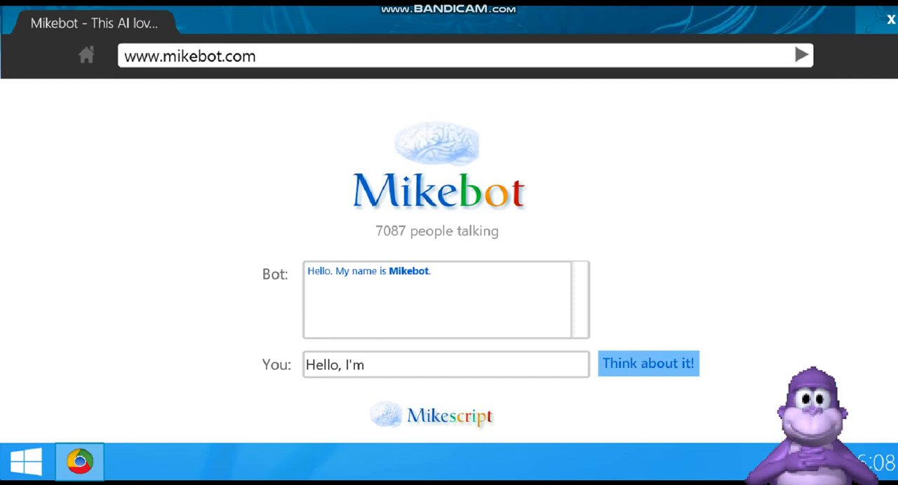
pyautogui.write('BonziBUDDY')
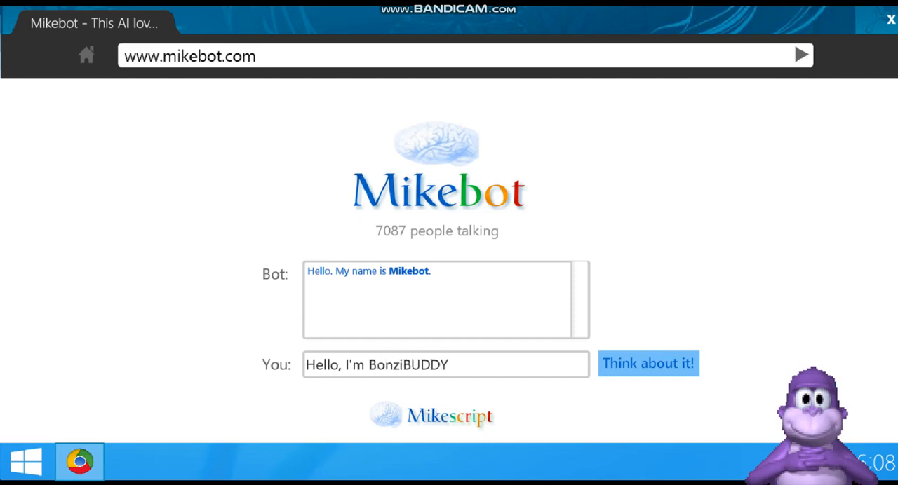
pyautogui.click(646, 363)
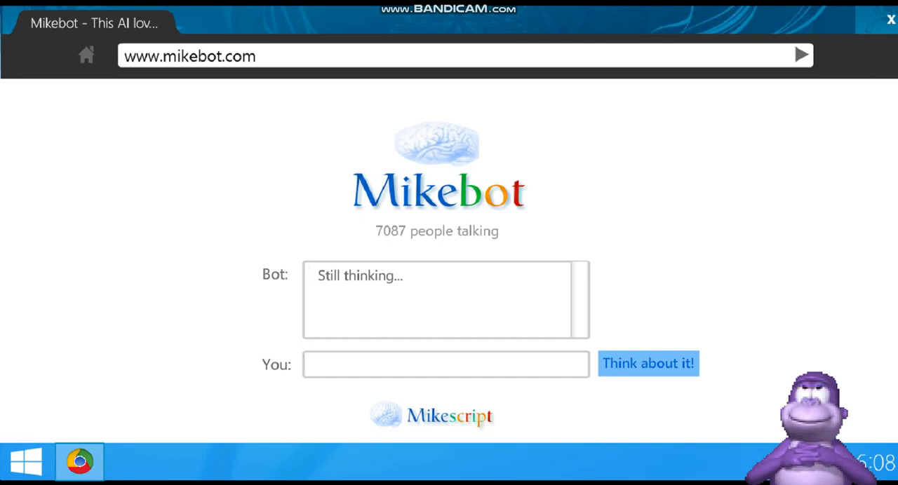
pyautogui.click(445, 364)
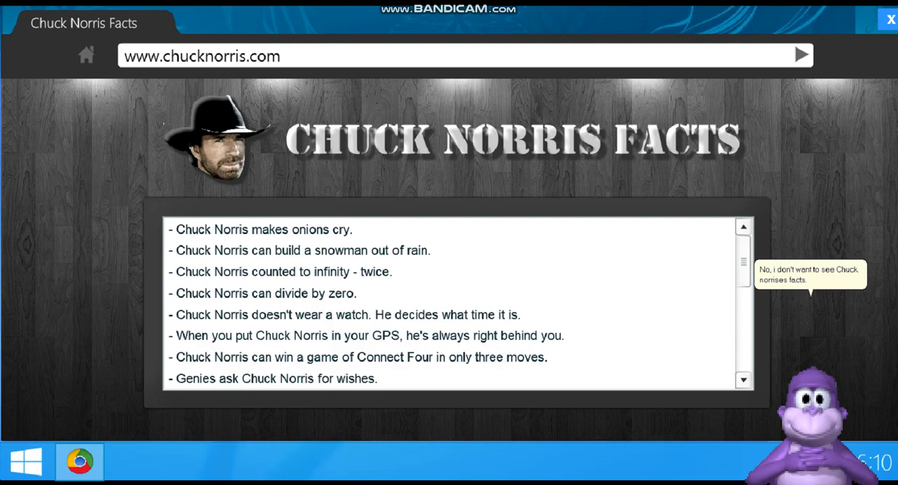
pyautogui.click(889, 19)
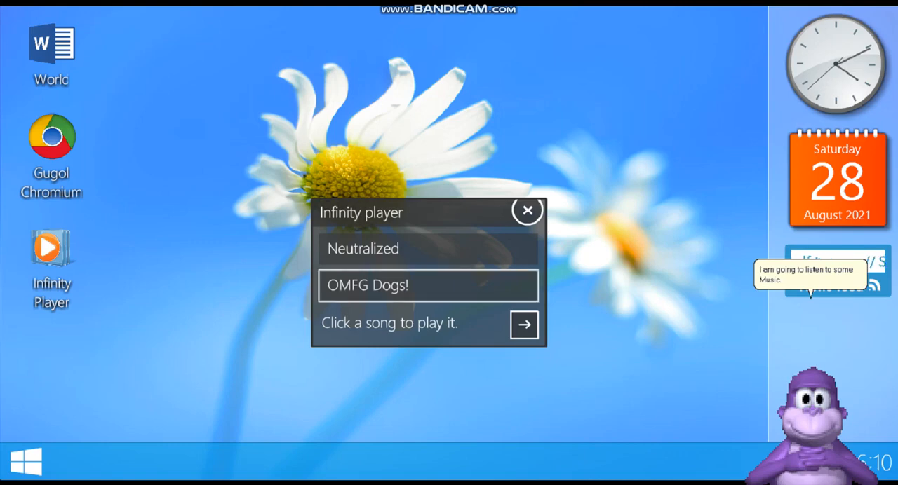
# - Play OMFG Dogs!, browse the next page of songs, then close Infinity Player
pyautogui.click(427, 286)
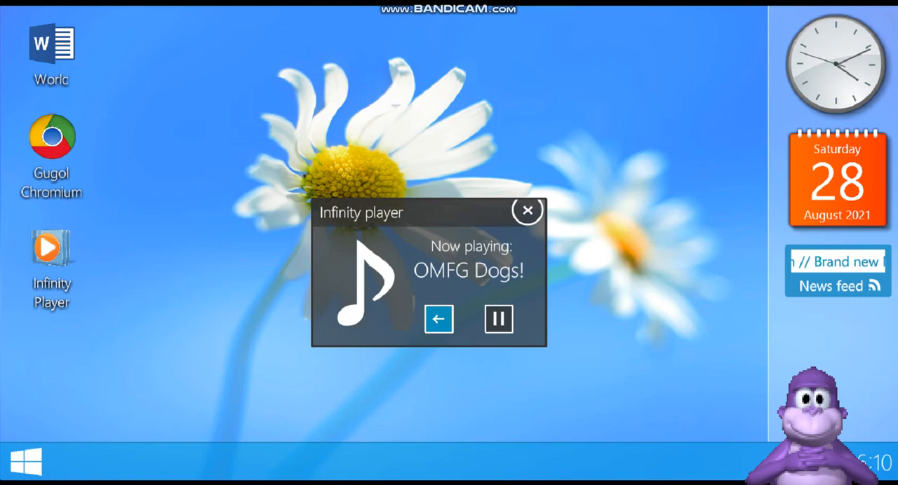
pyautogui.click(438, 319)
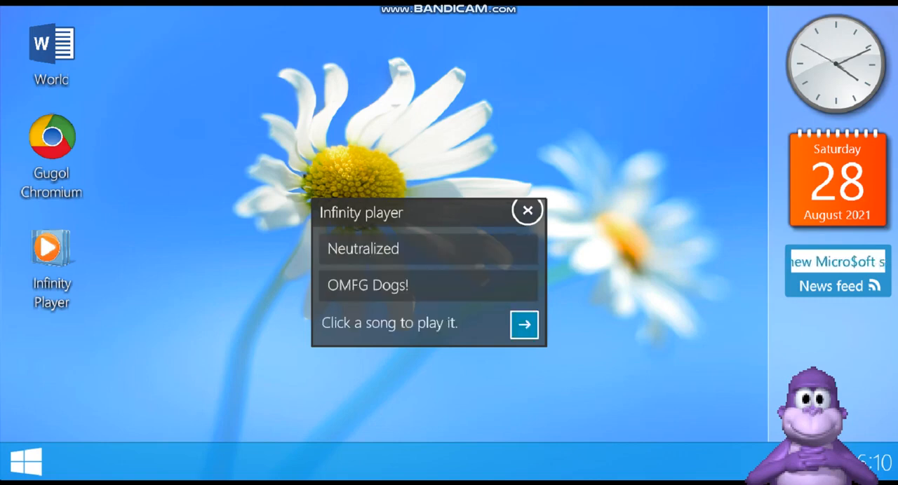
pyautogui.click(524, 324)
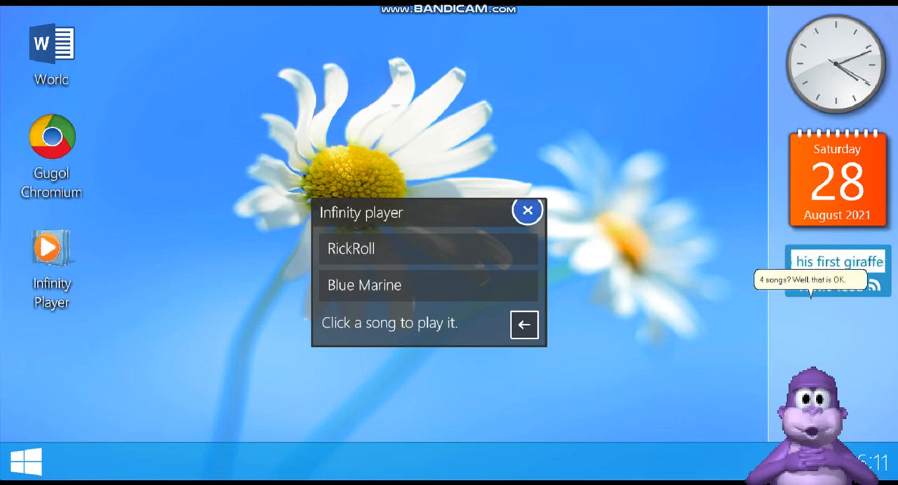
pyautogui.click(526, 211)
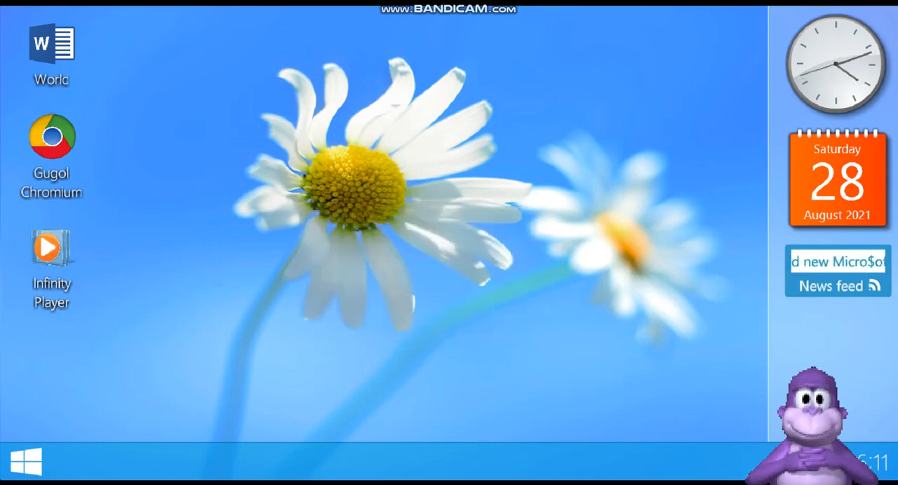
# - Launch Error Maker V 1.0 from the Start menu, then close its window
pyautogui.click(28, 462)
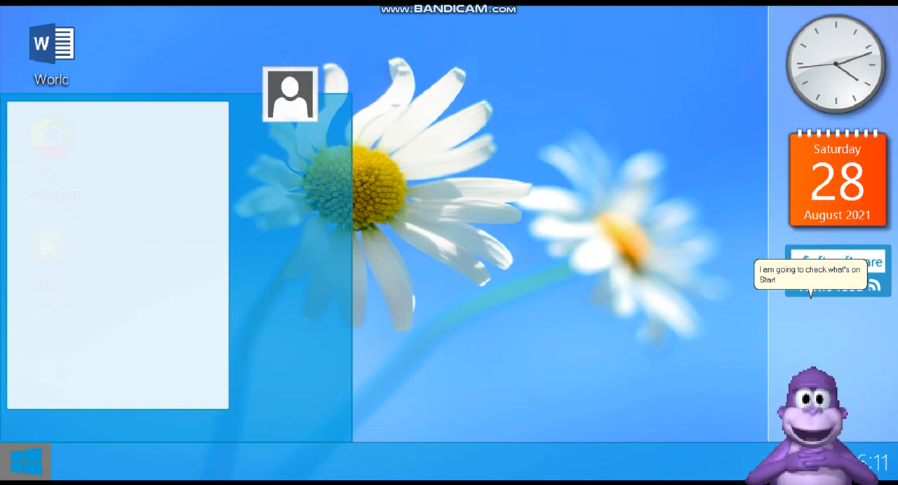
pyautogui.click(26, 462)
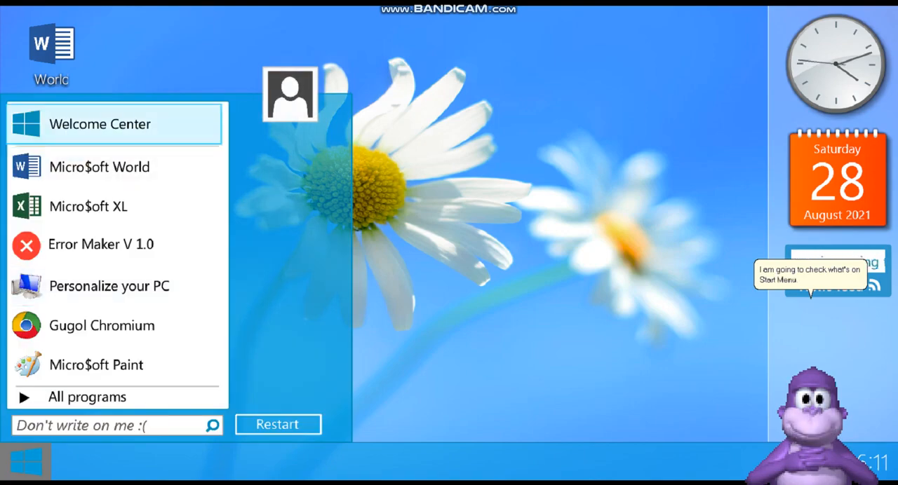
pyautogui.click(99, 124)
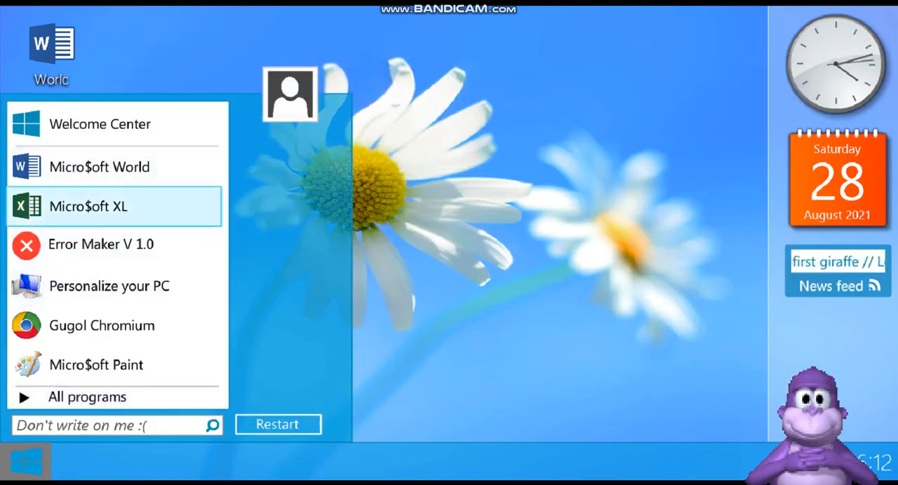
pyautogui.click(101, 244)
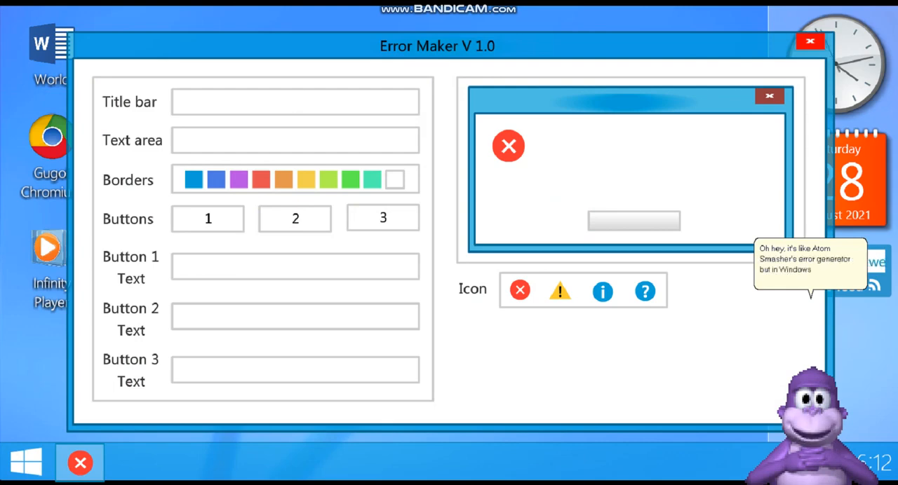
pyautogui.click(295, 102)
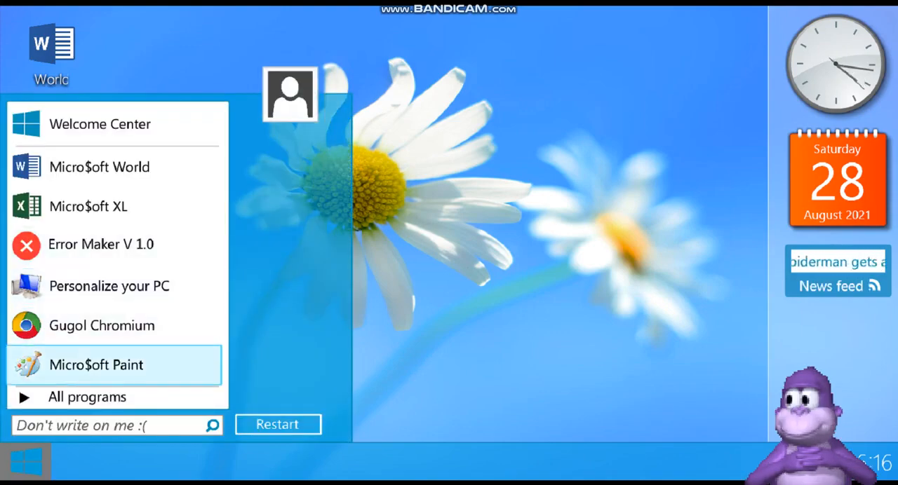
# - Set Experience as the desktop background and launch Micro$oft Paint from Start
pyautogui.click(109, 287)
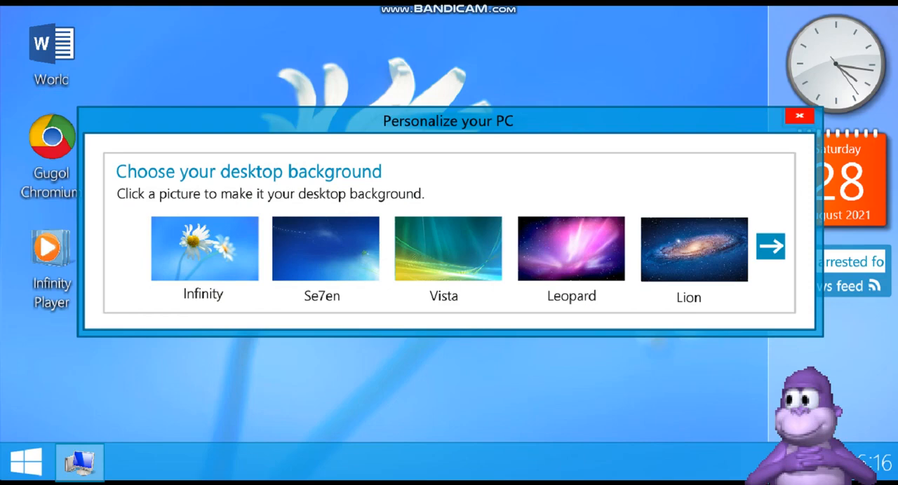
pyautogui.click(769, 246)
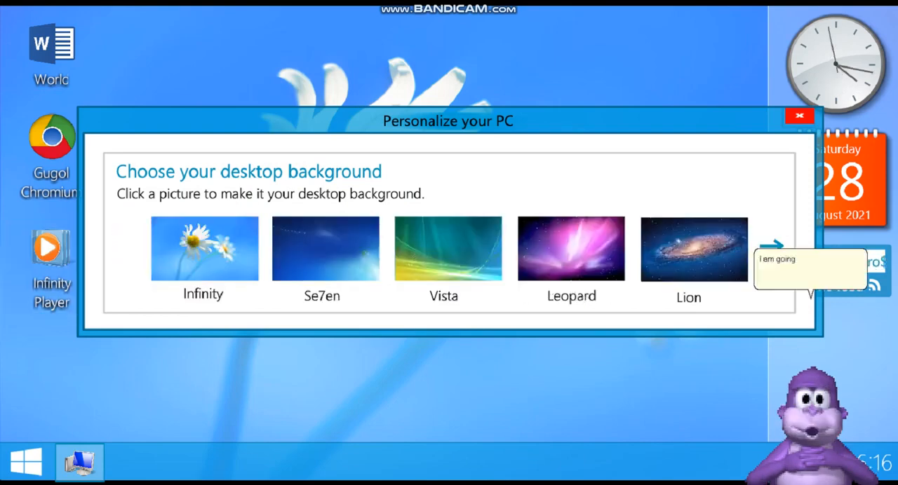
pyautogui.click(771, 242)
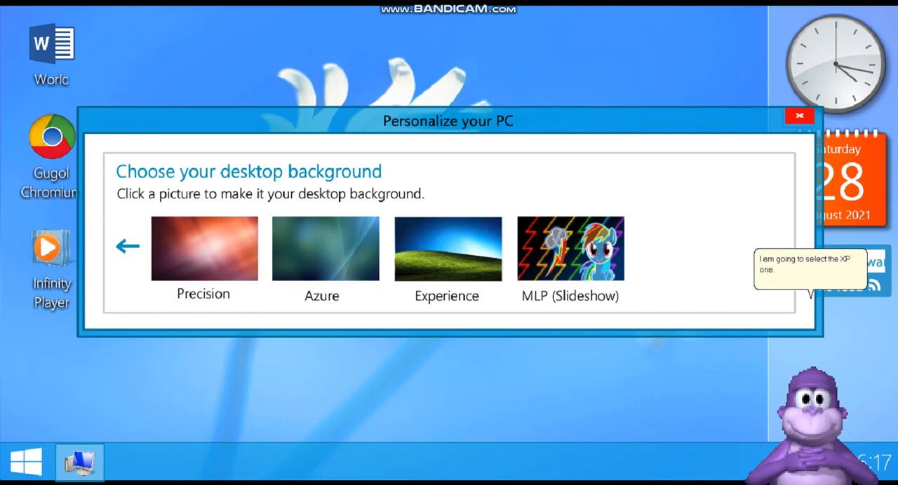
pyautogui.click(448, 249)
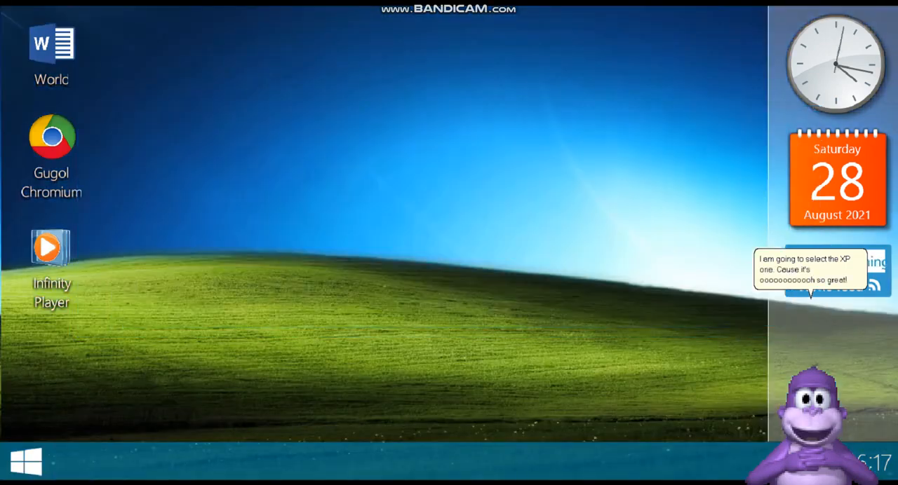
pyautogui.click(26, 461)
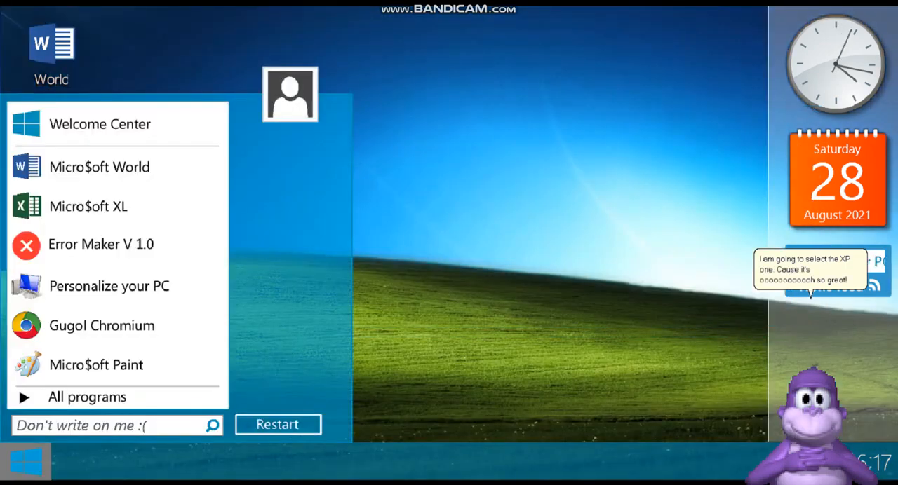
pyautogui.click(26, 461)
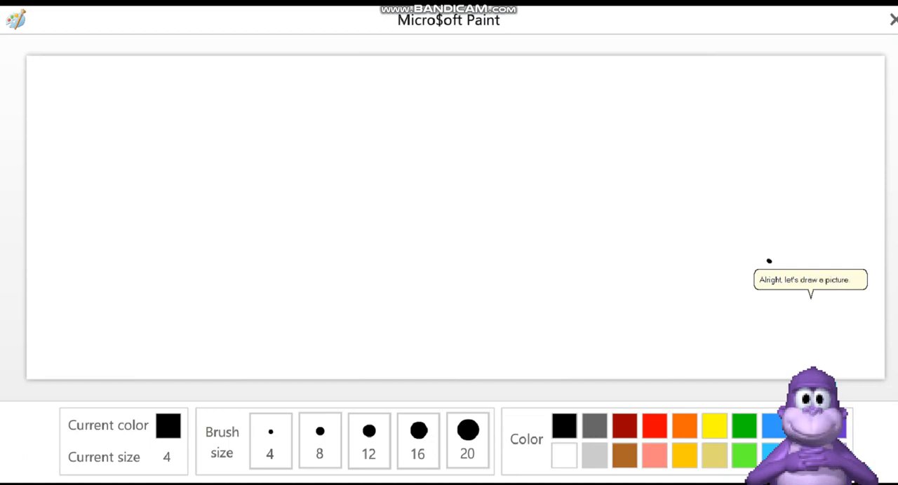
# - Draw a yellow banana outline in Paint and retrace it in darker yellow
pyautogui.click(714, 425)
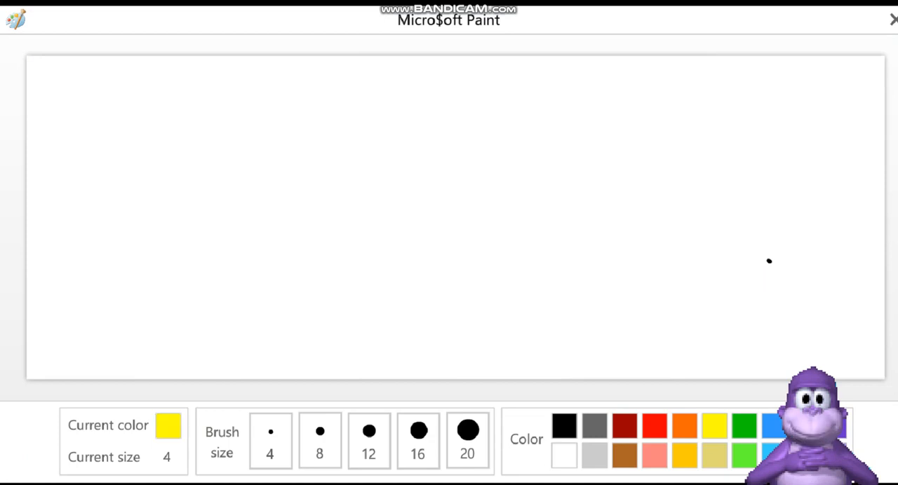
pyautogui.moveTo(326, 214); pyautogui.dragTo(312, 343)
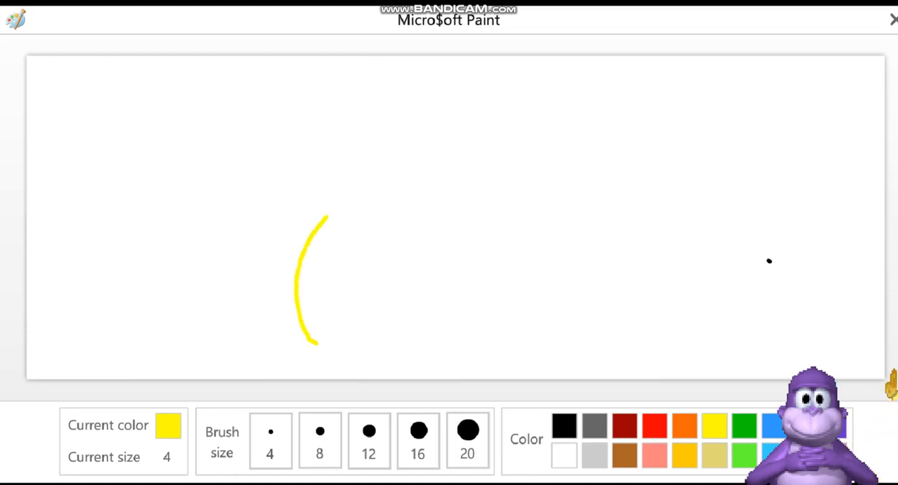
pyautogui.moveTo(326, 221); pyautogui.dragTo(392, 200)
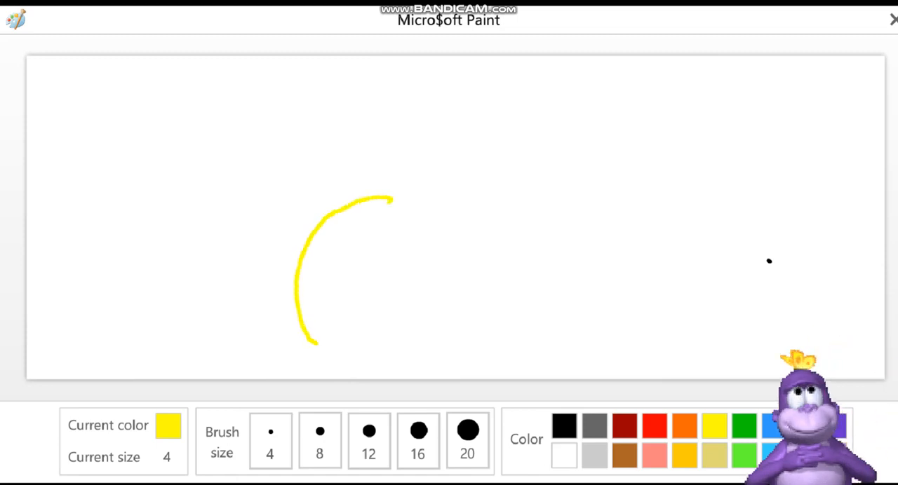
pyautogui.moveTo(390, 203); pyautogui.dragTo(348, 284)
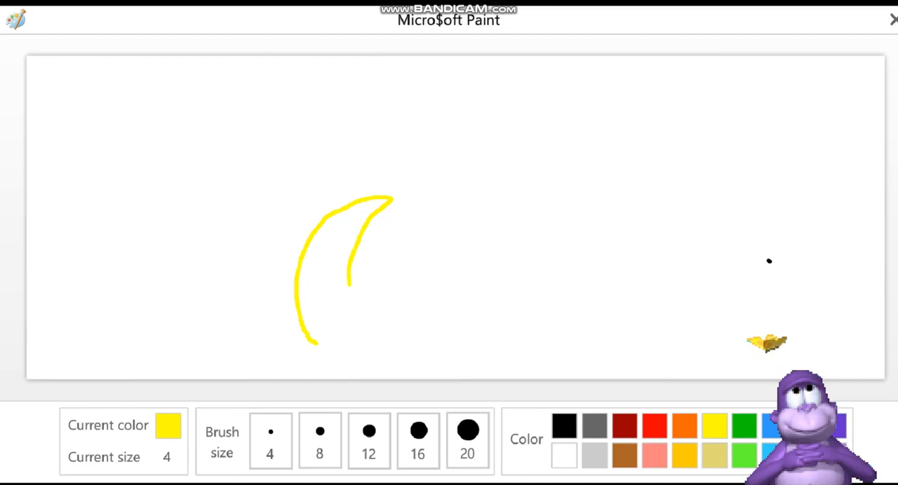
pyautogui.moveTo(347, 284); pyautogui.dragTo(389, 333)
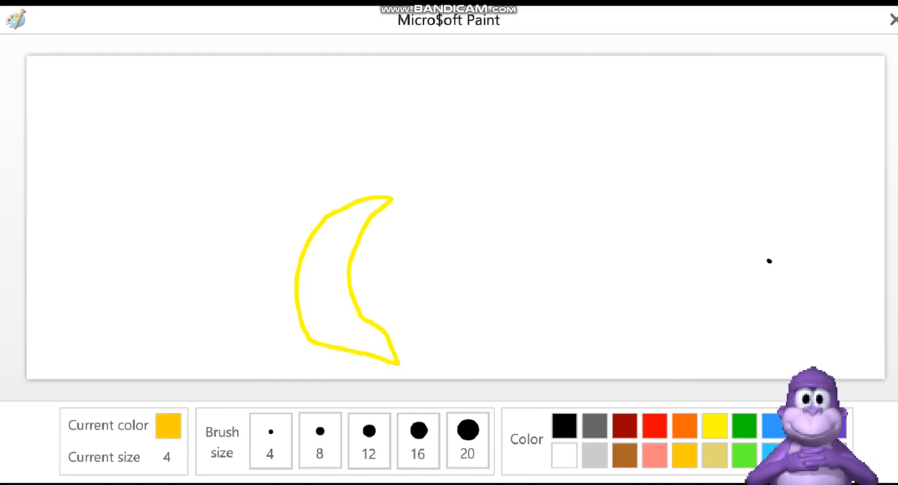
pyautogui.moveTo(316, 340); pyautogui.dragTo(396, 359)
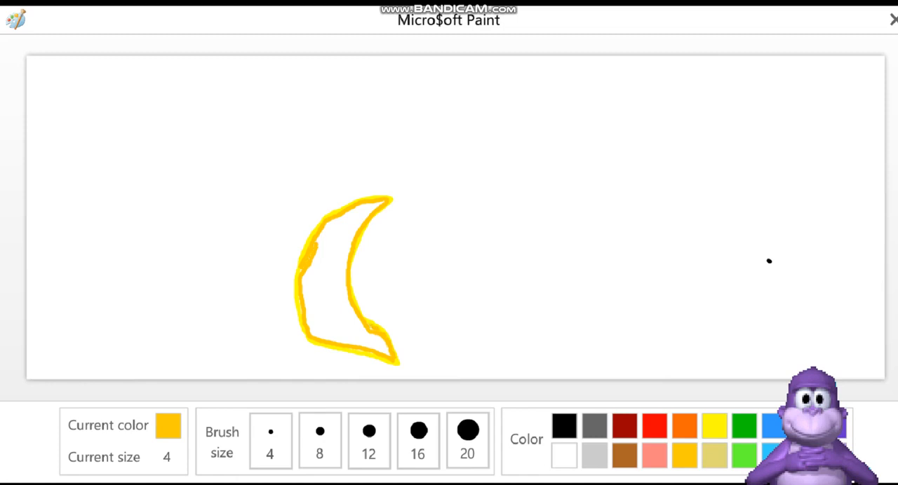
# - Switch to the thickest brush and black, then paint a stroke at the banana's top
pyautogui.click(467, 431)
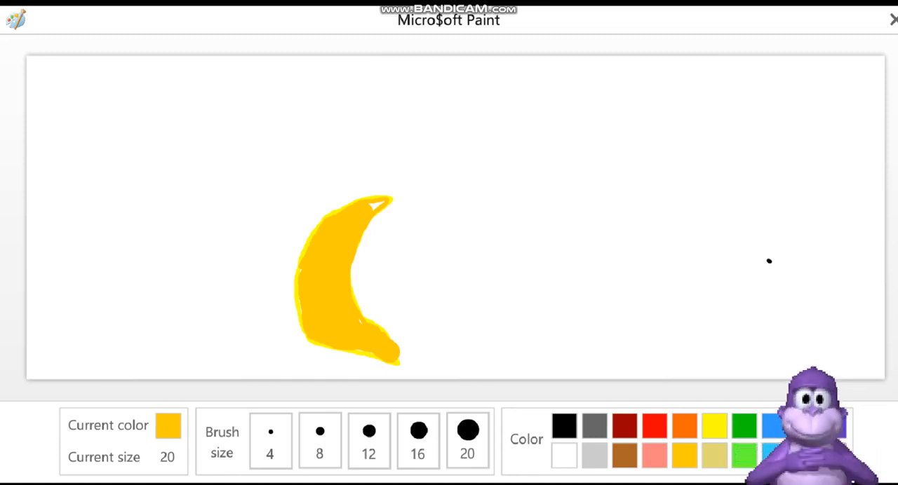
pyautogui.click(564, 425)
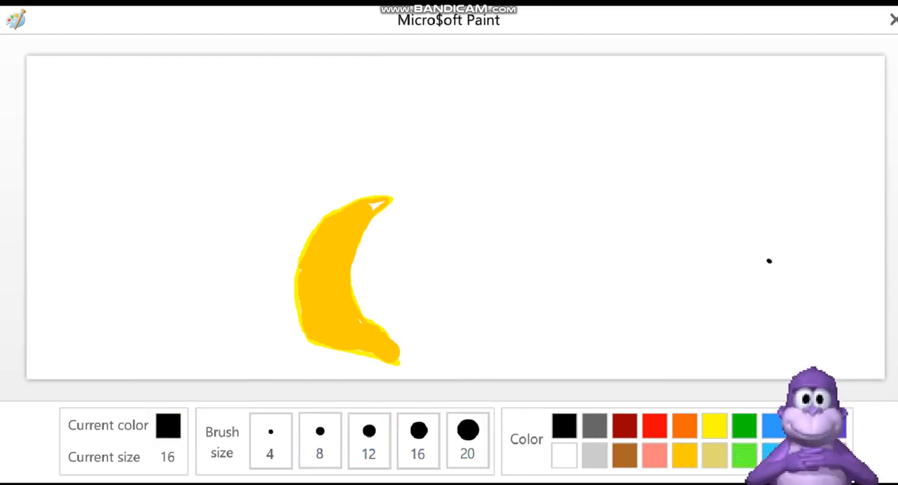
pyautogui.moveTo(365, 207); pyautogui.dragTo(386, 204)
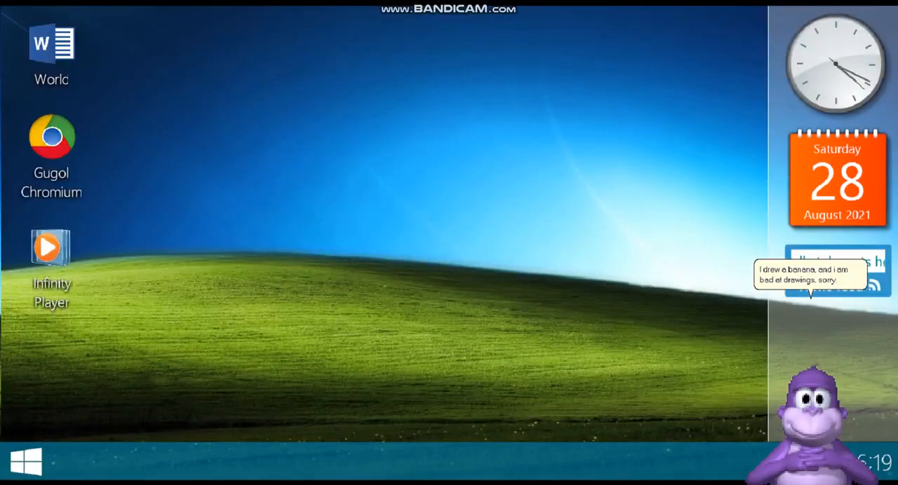
# - Open Micro$oft World from its desktop icon, then close the document
pyautogui.click(26, 462)
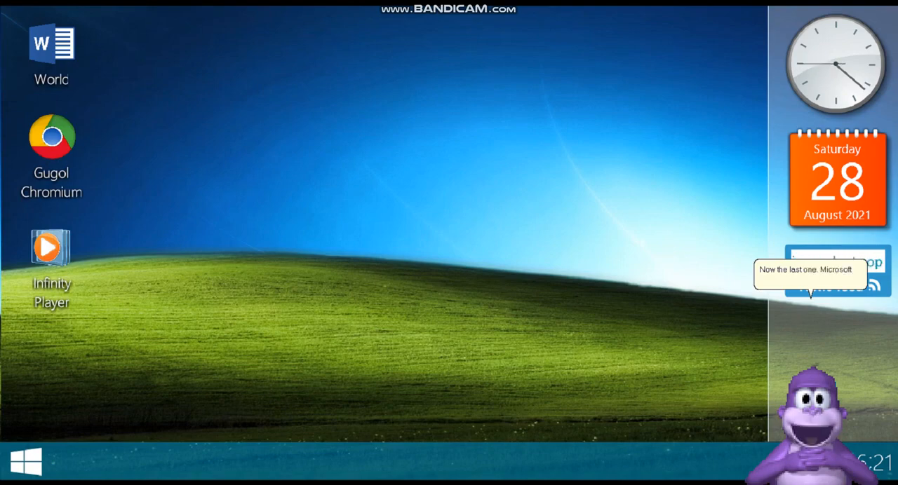
pyautogui.doubleClick(51, 43)
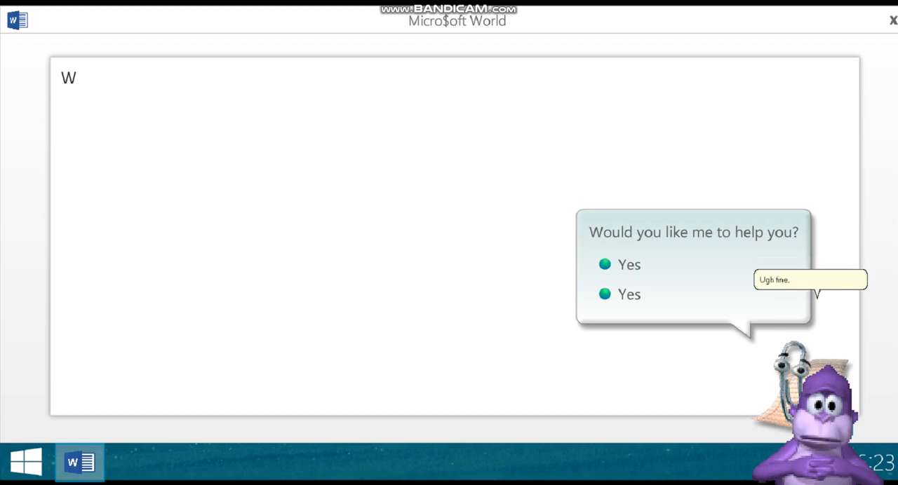
pyautogui.click(628, 264)
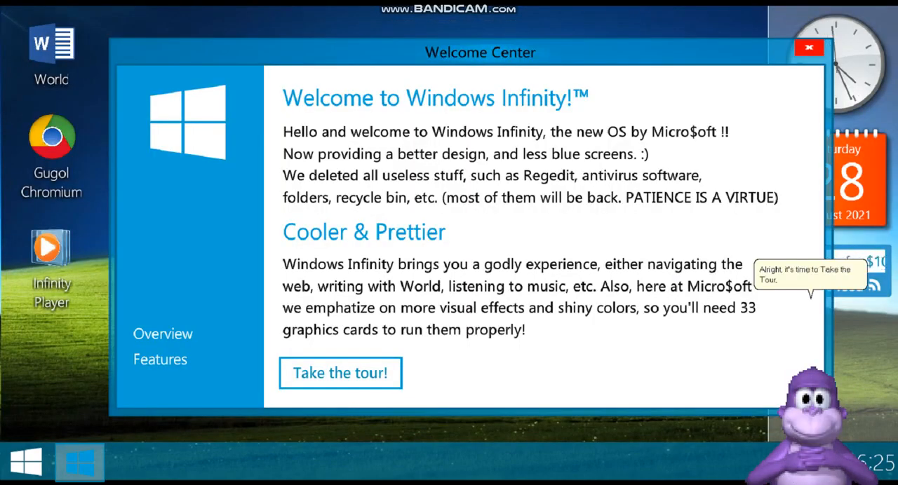
# - Start Welcome Center's tour and dismiss the resulting Bluescreen error dialog
pyautogui.click(339, 372)
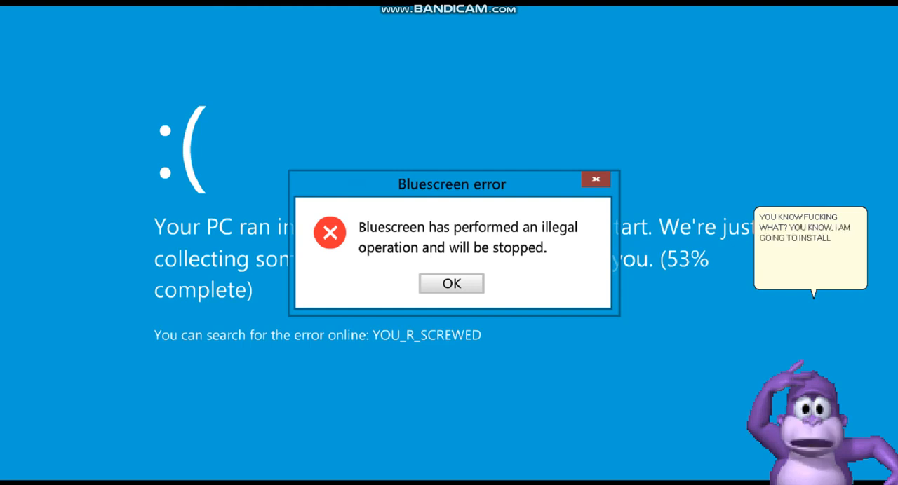
pyautogui.click(451, 283)
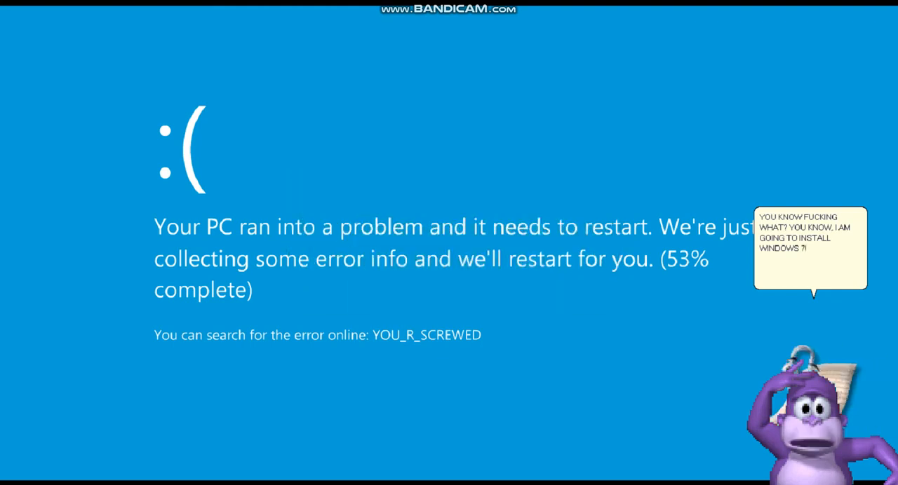